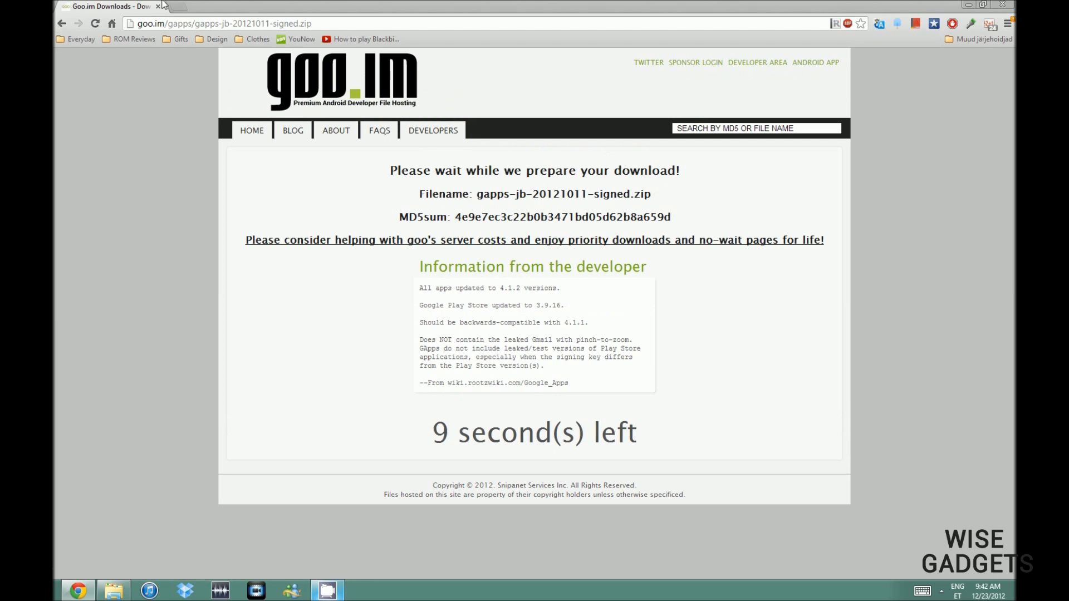
pyautogui.moveTo(573, 460)
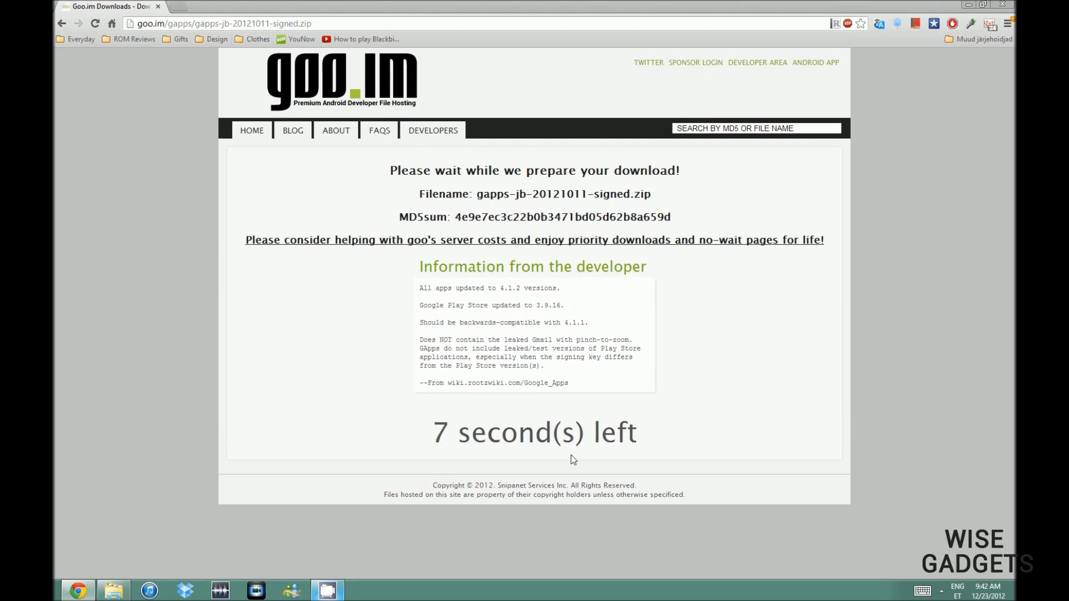